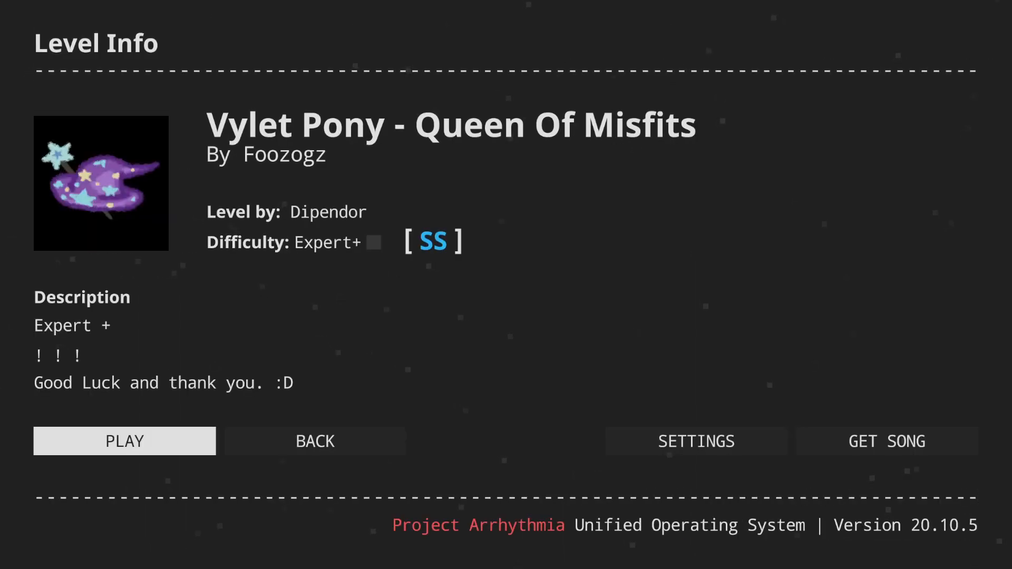
Launch the 'Vylet Pony - Queen Of Misfits' level from its Level Info screen via PLAY
left_click(125, 442)
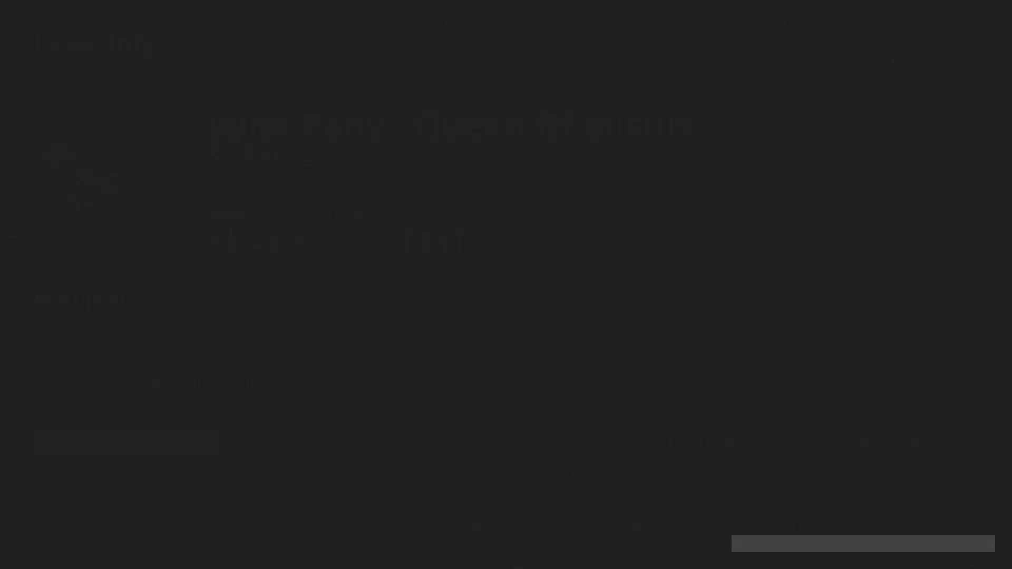